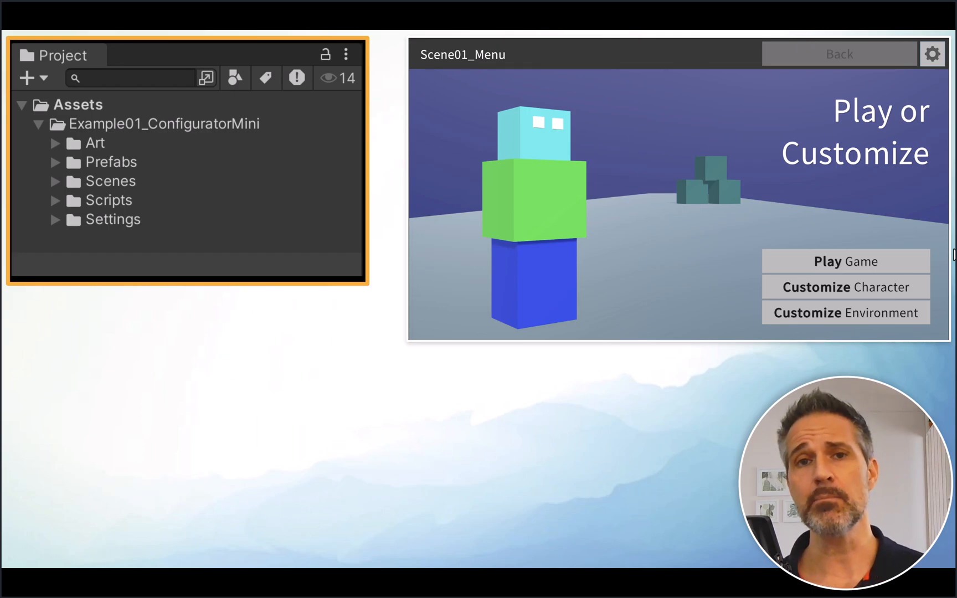
# Step: Alt-click the Scripts foldout to expand Runtime/Mini, Standard, their scene scripts and Tests
pyautogui.click(55, 200)
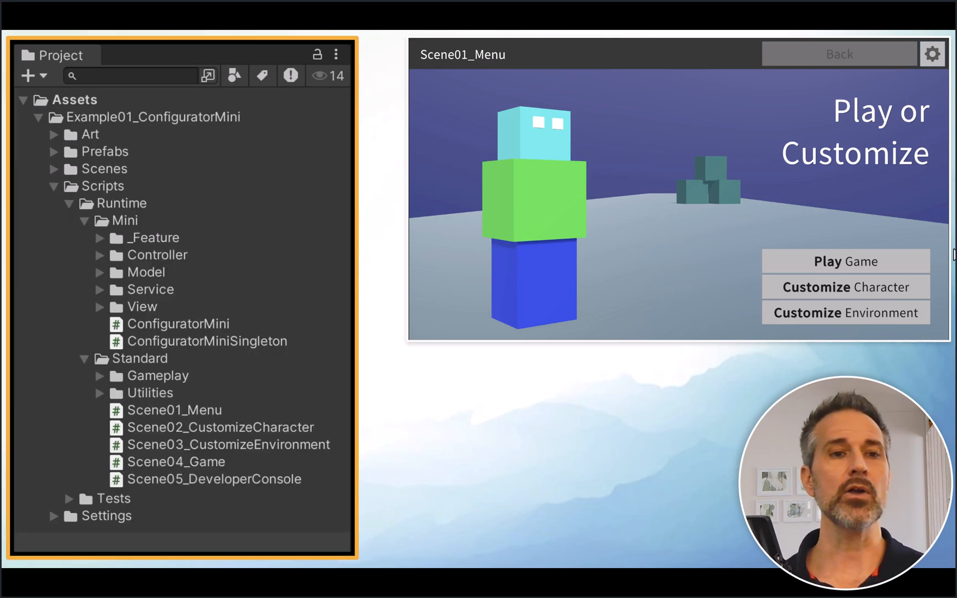